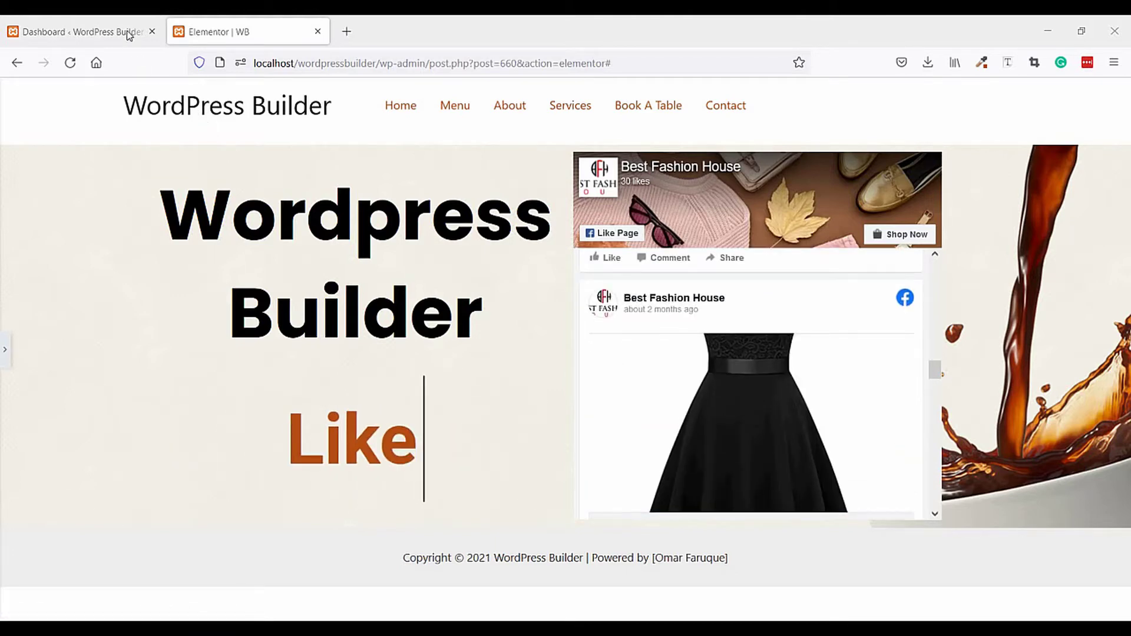
# From Pages > All Pages, launch 'Edit with Elementor' for Home in a new browser tab
pyautogui.click(76, 32)
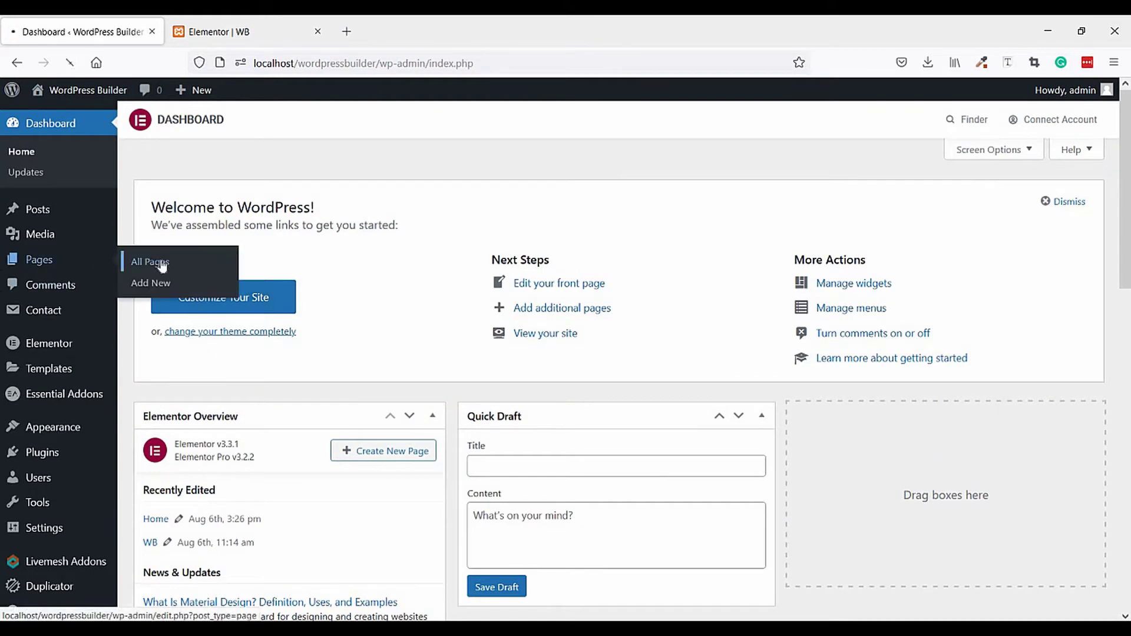
pyautogui.click(149, 261)
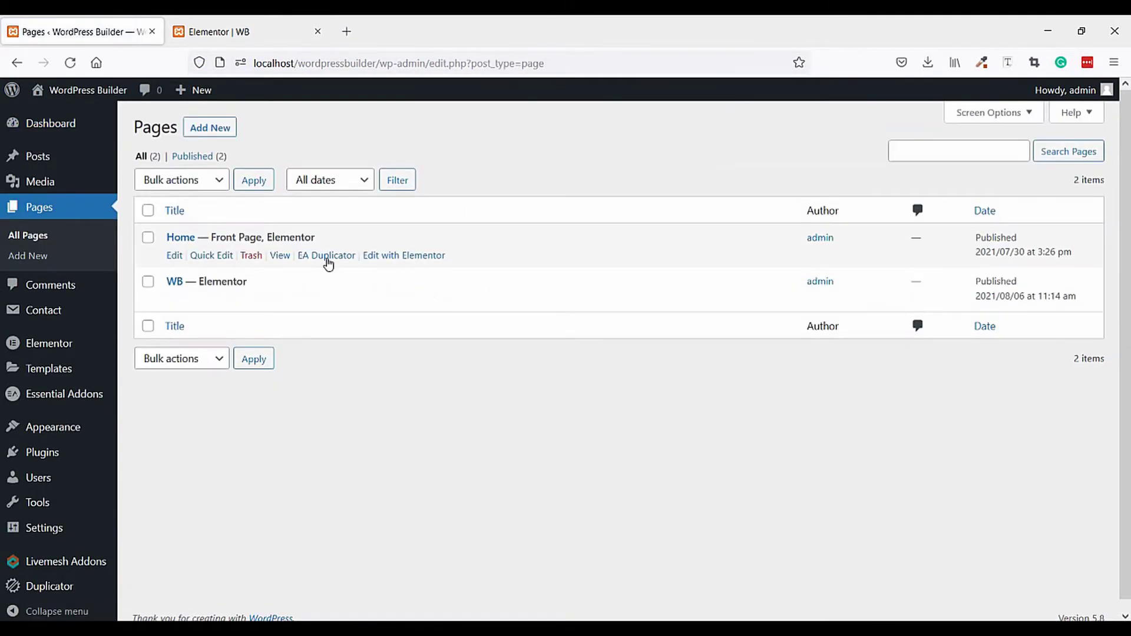
pyautogui.rightClick(403, 255)
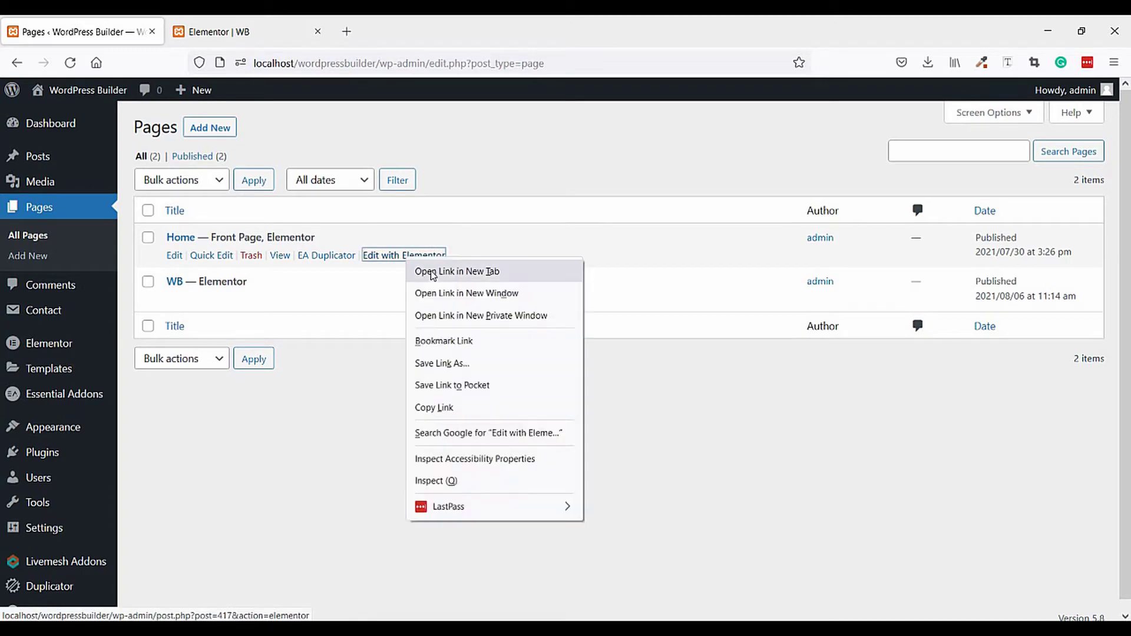
pyautogui.click(457, 271)
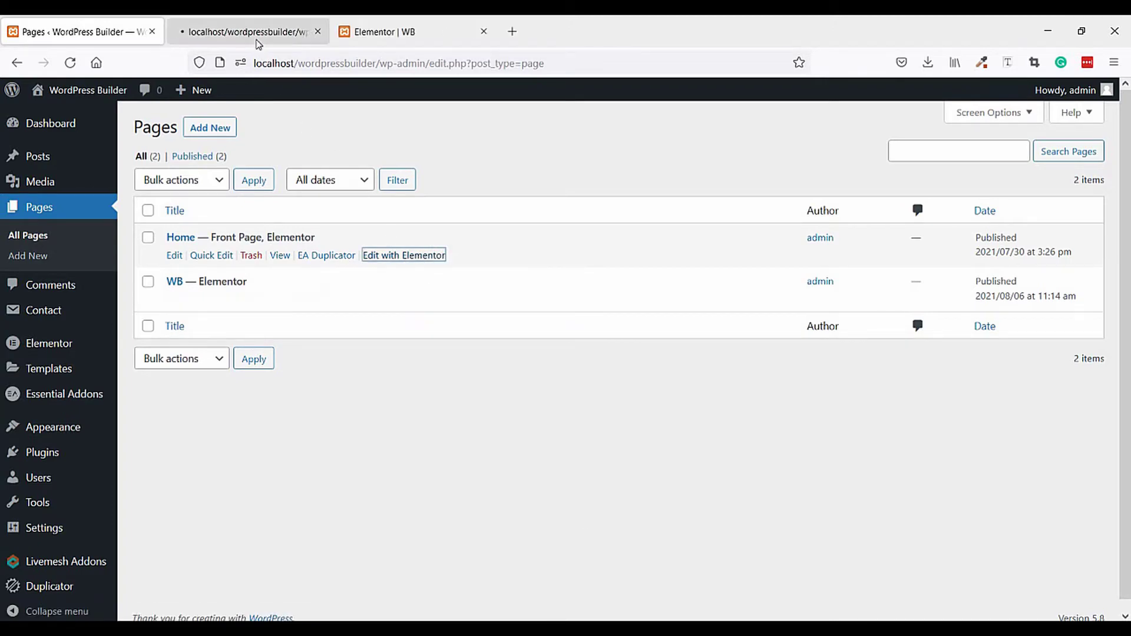
# Scroll the Home editor to Contact Us and search the widget panel for 'facd'
pyautogui.click(403, 254)
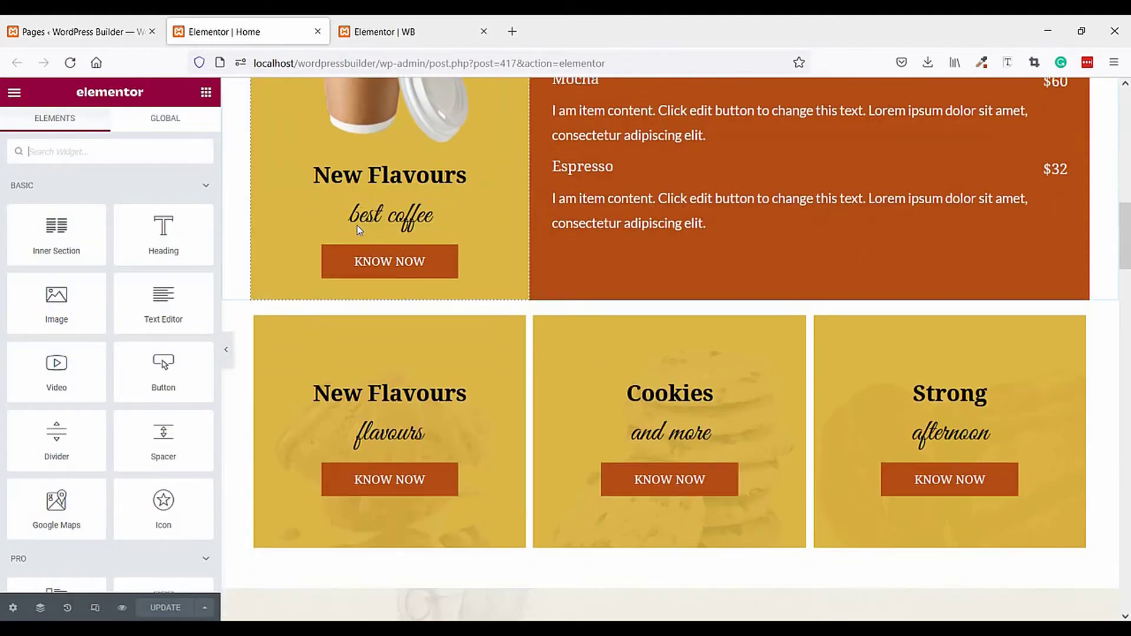
pyautogui.scroll(-3)
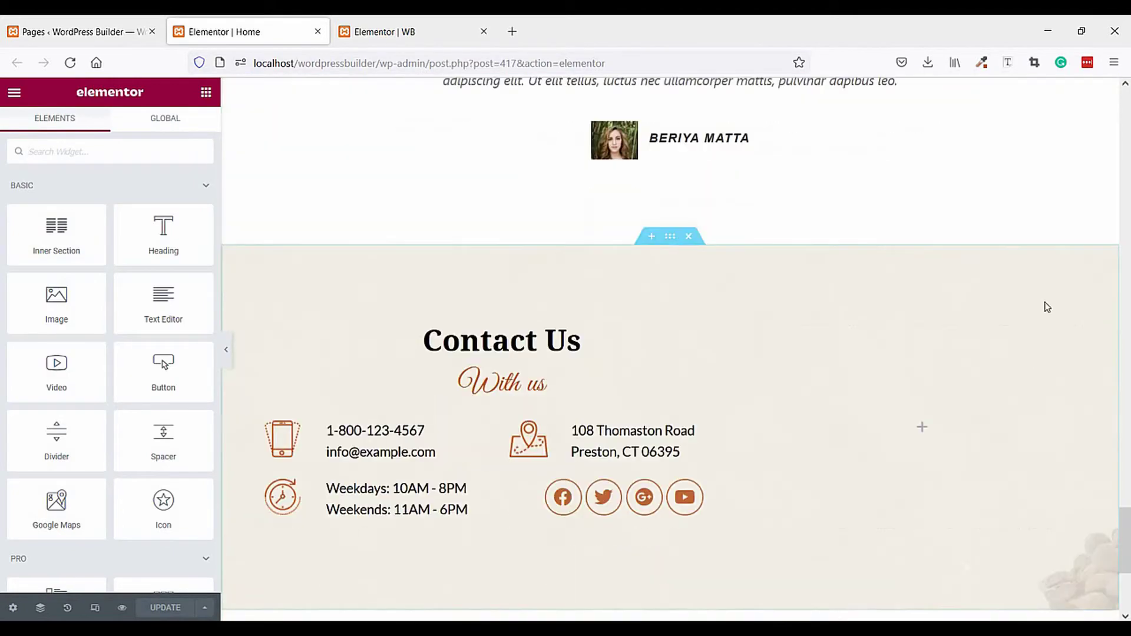
pyautogui.scroll(-3)
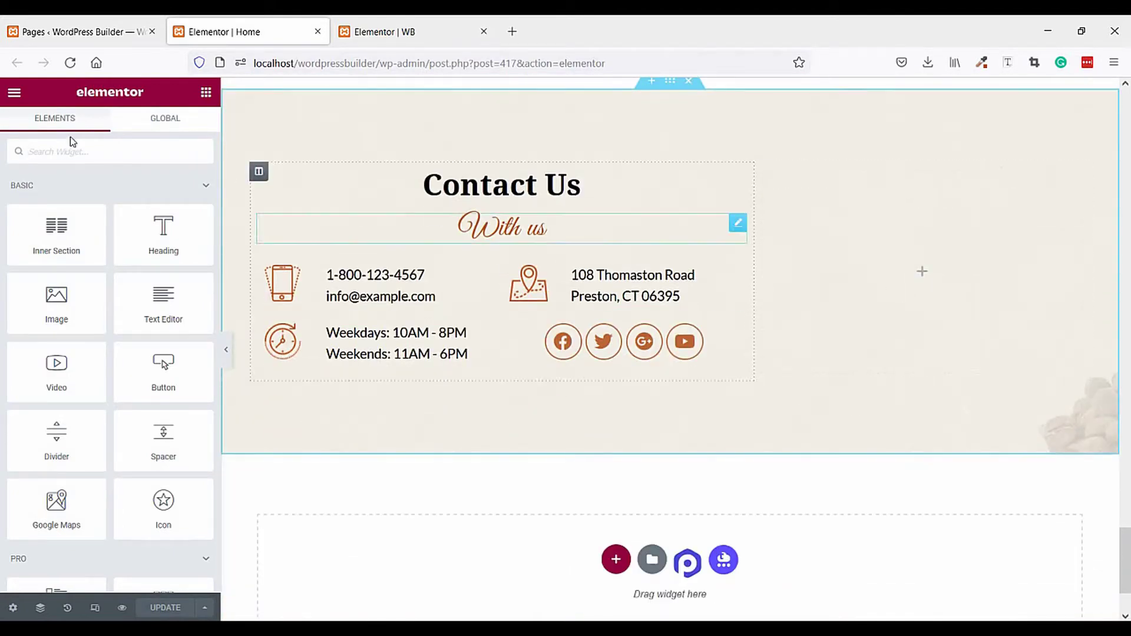
pyautogui.write('/')
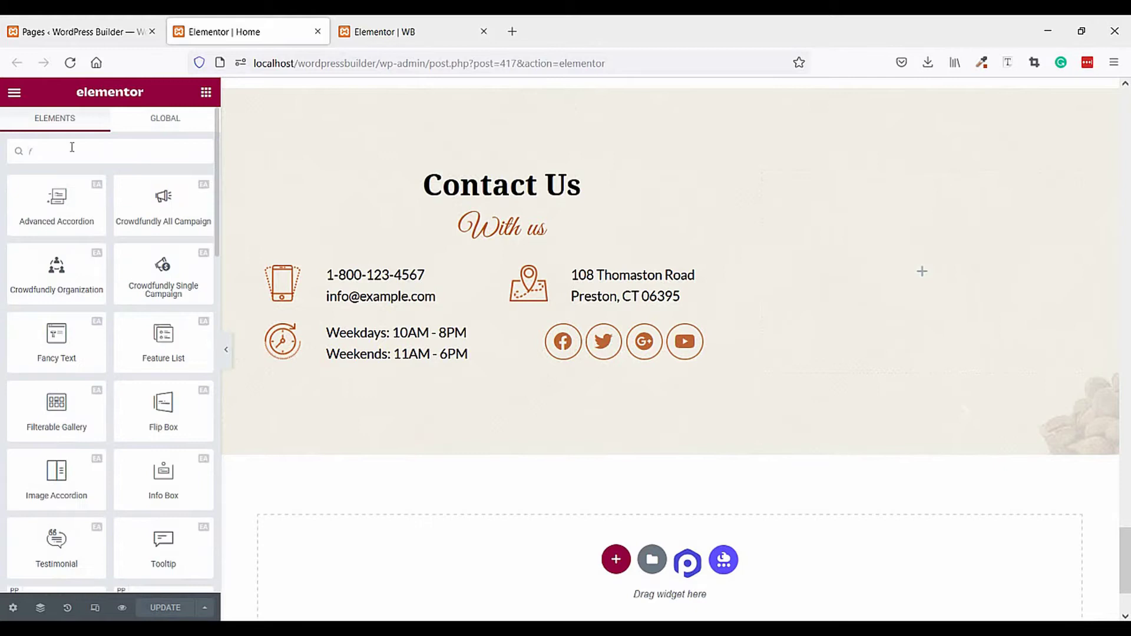
pyautogui.write('facd')
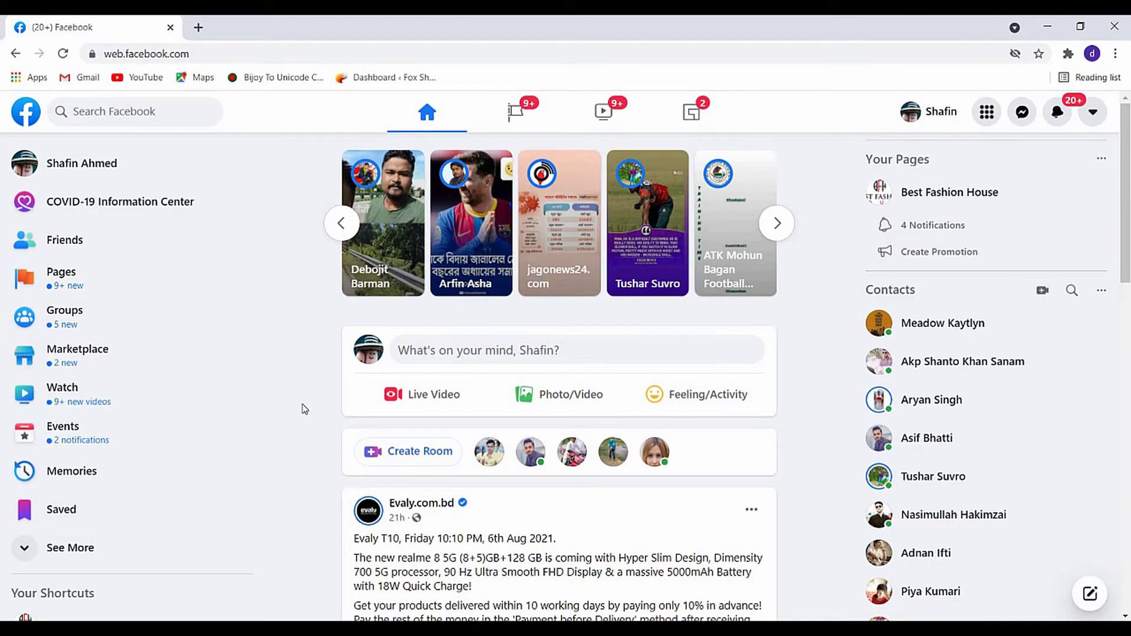
# Open the Best Fashion House page from Your Pages on Facebook
pyautogui.click(948, 192)
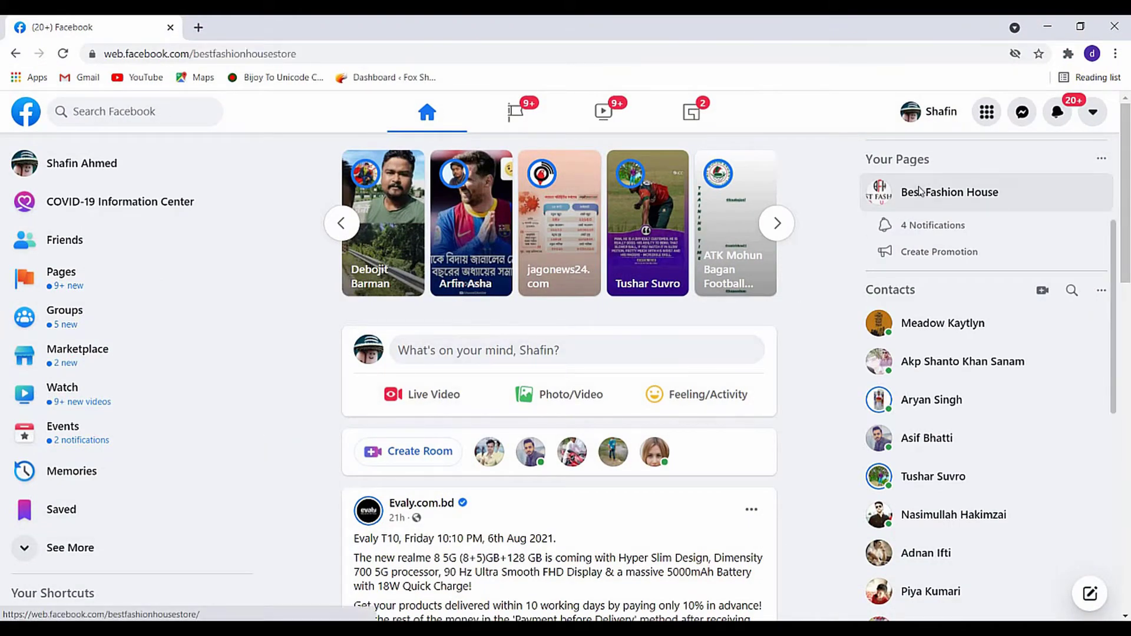
pyautogui.click(949, 190)
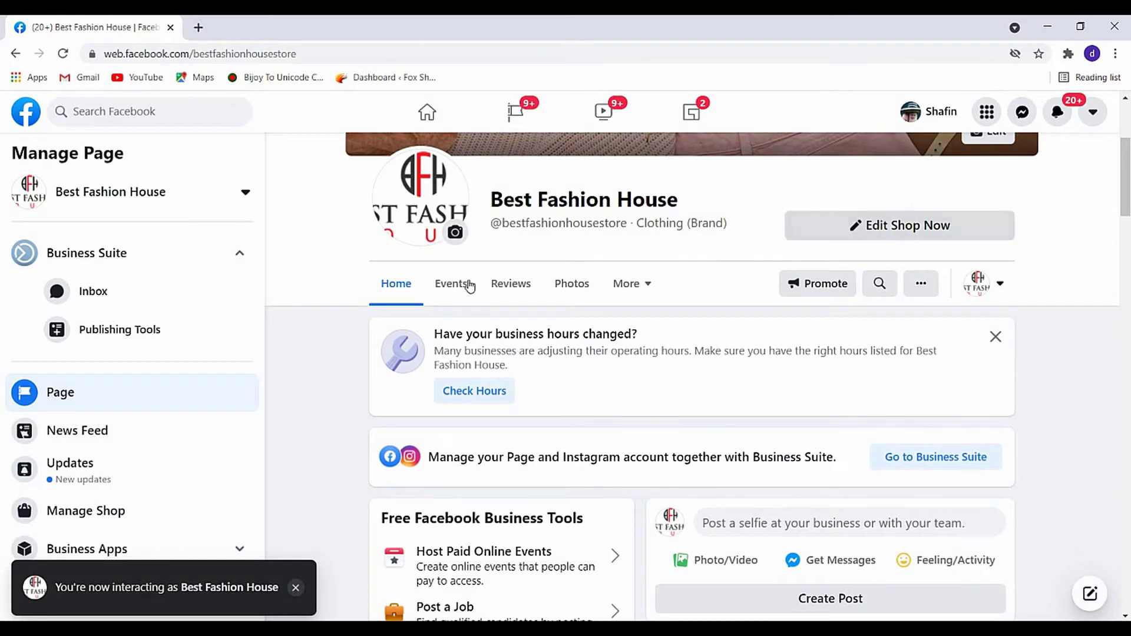
pyautogui.click(198, 54)
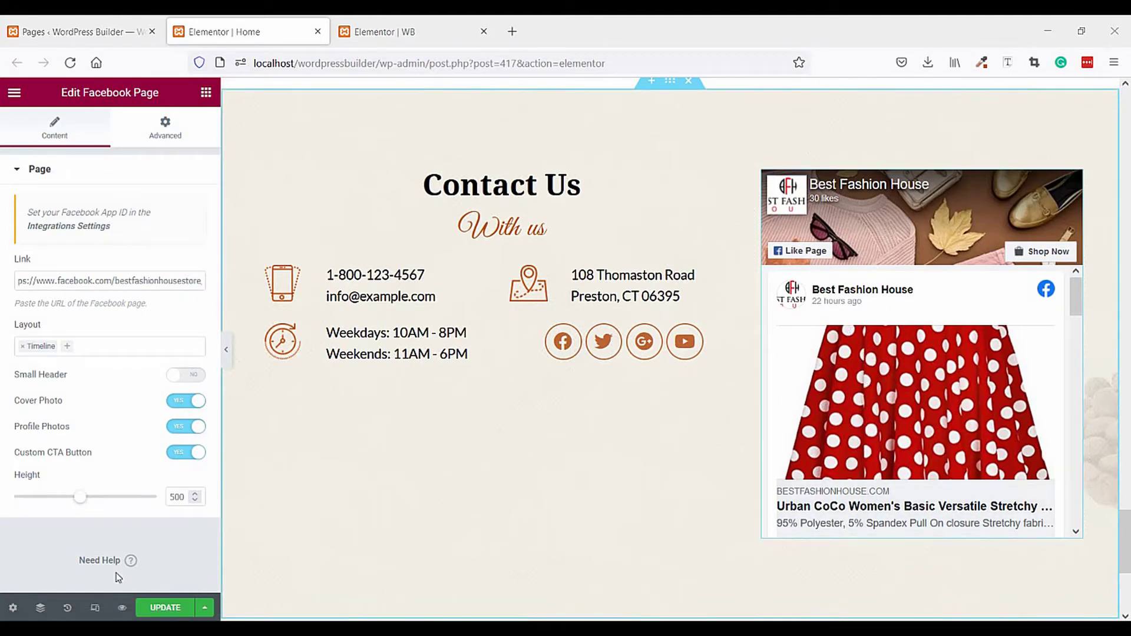
# Set the Facebook Page widget height to 736, toggling the cover photo off and back on
pyautogui.moveTo(79, 496); pyautogui.dragTo(122, 496)
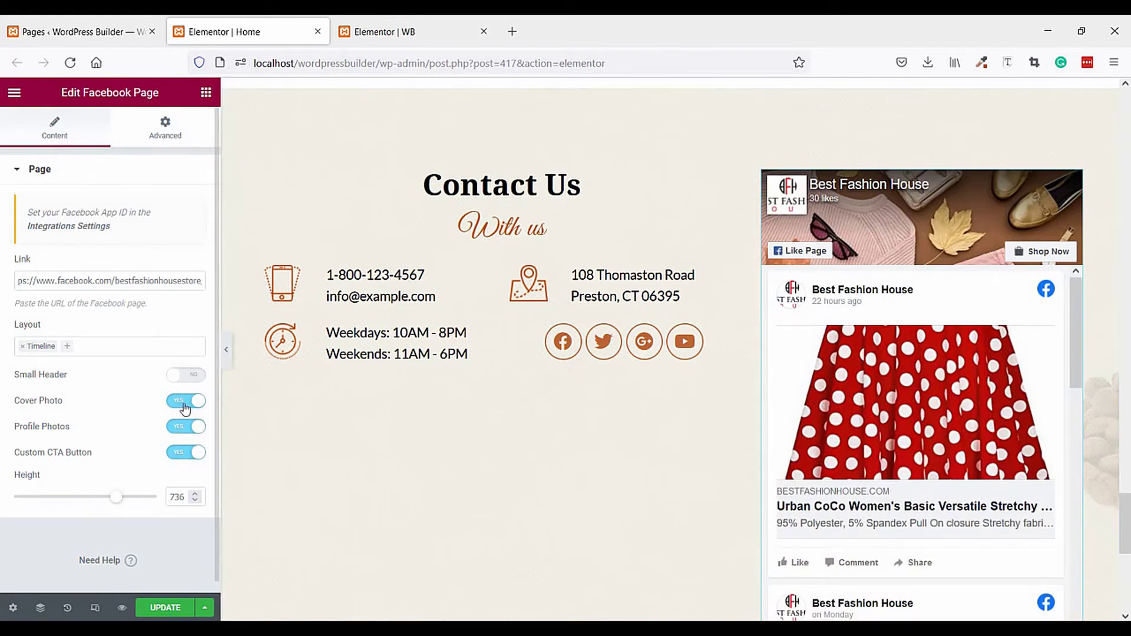
pyautogui.click(187, 400)
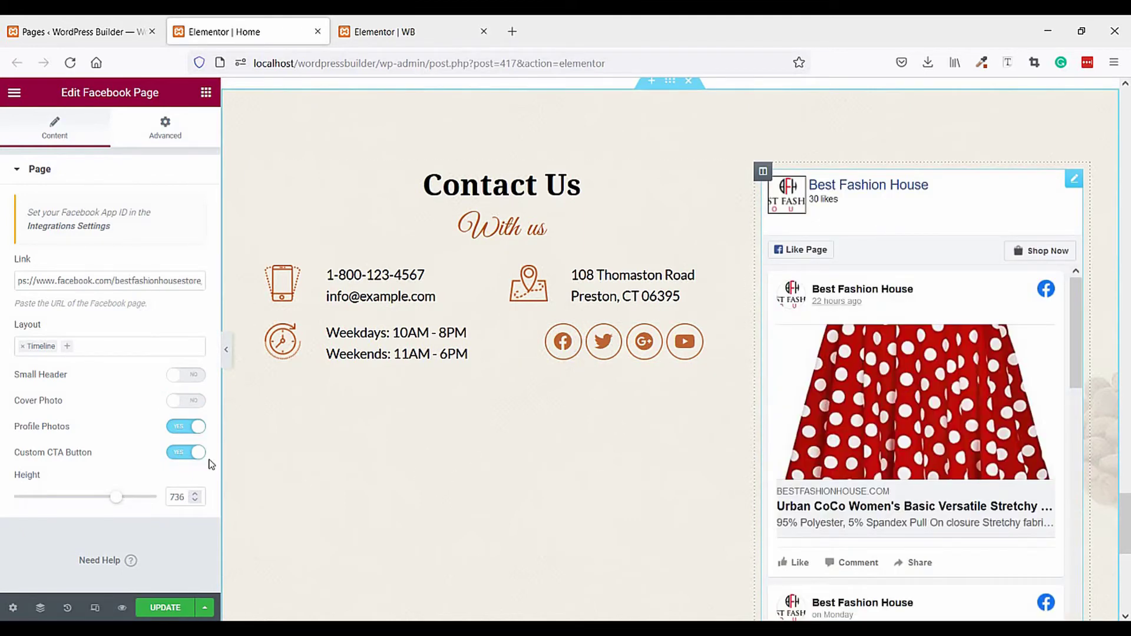
pyautogui.click(186, 401)
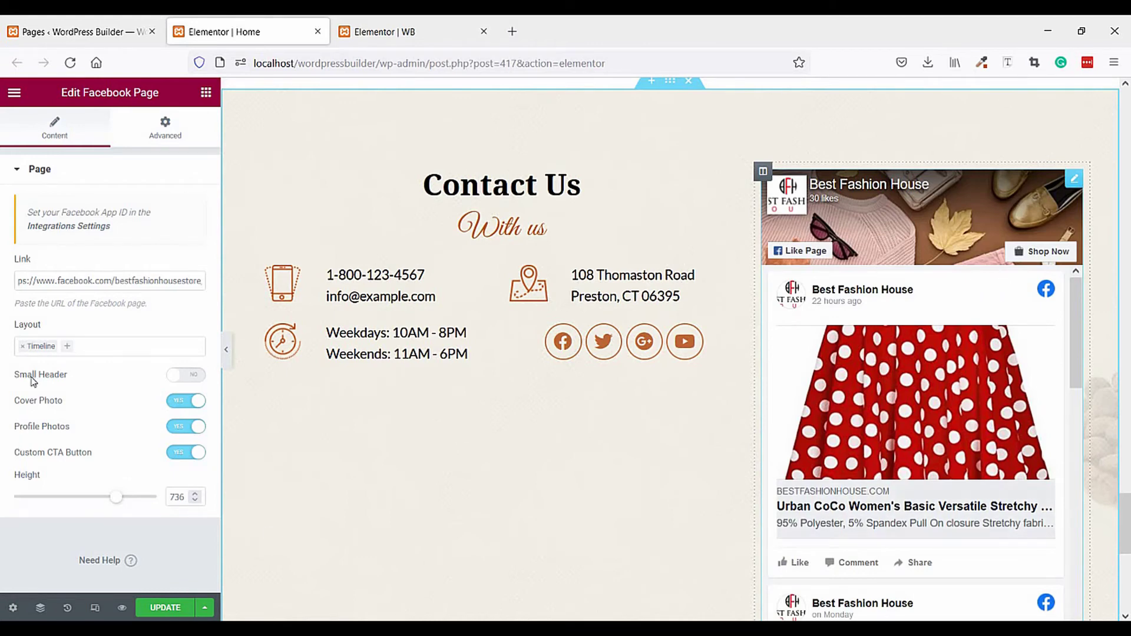
# Add Messages as a second feed tab beside Timeline, preview it, and update the page
pyautogui.click(108, 346)
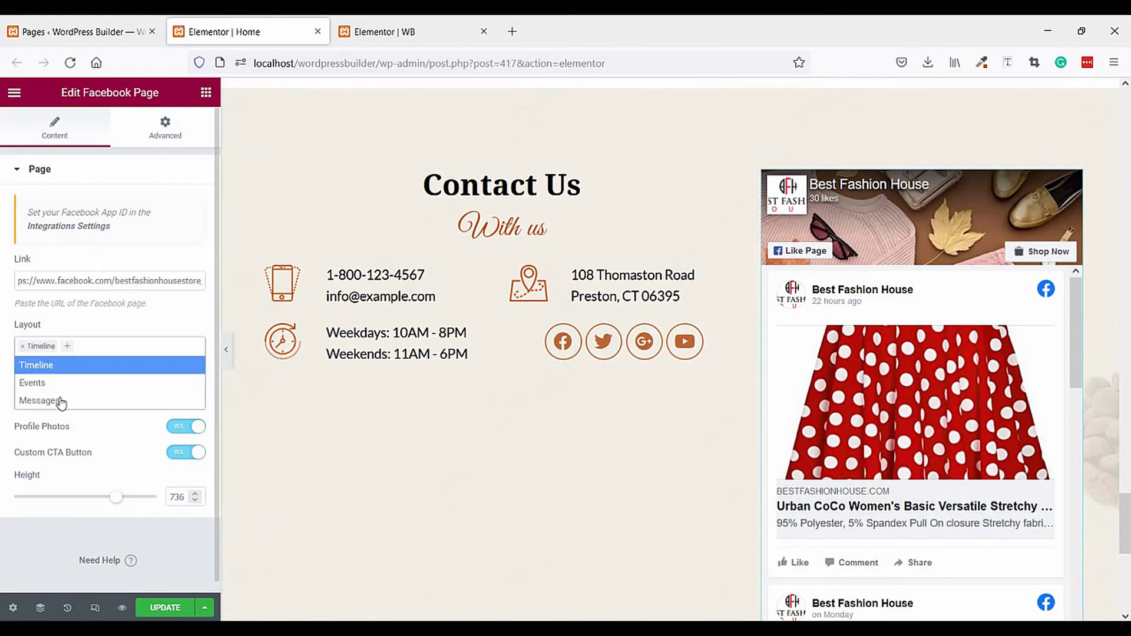
pyautogui.click(41, 401)
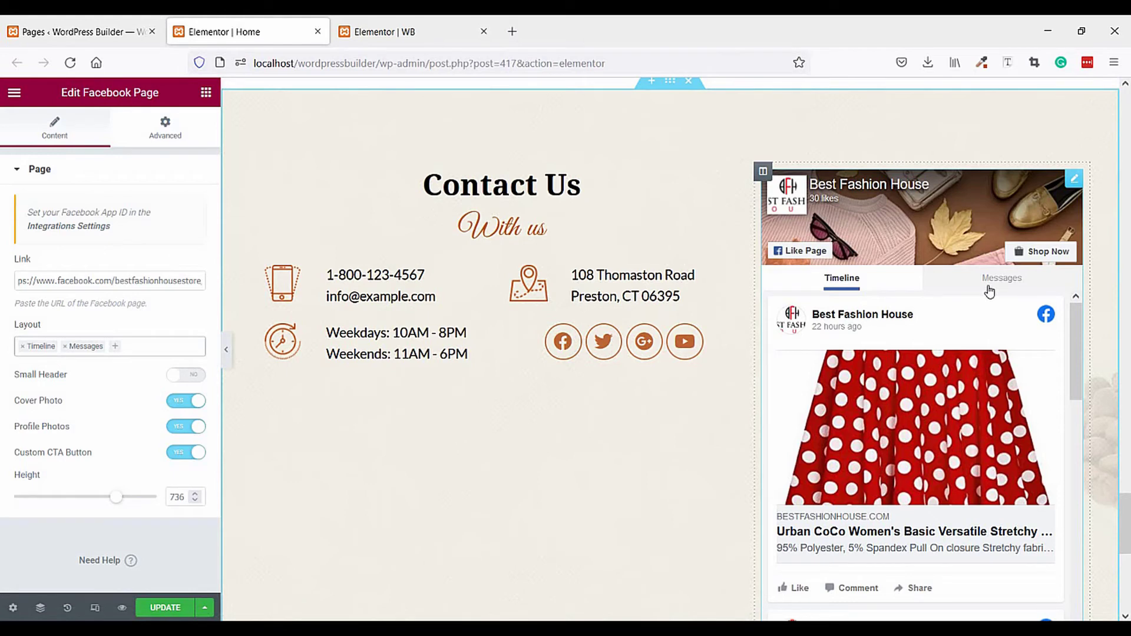
pyautogui.click(1002, 278)
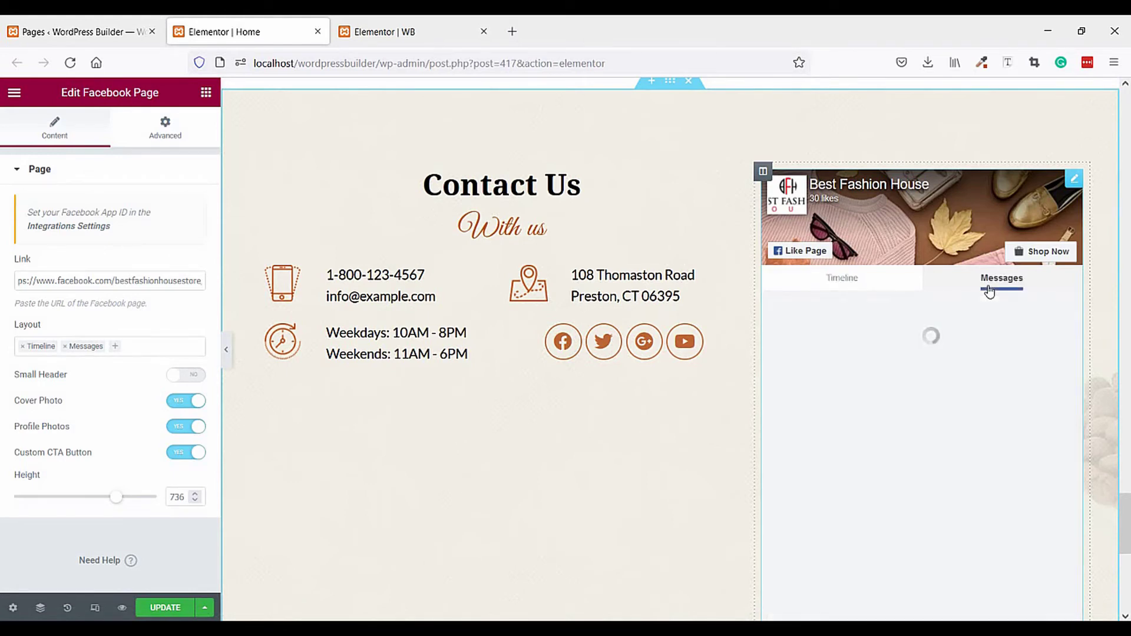
pyautogui.click(1002, 278)
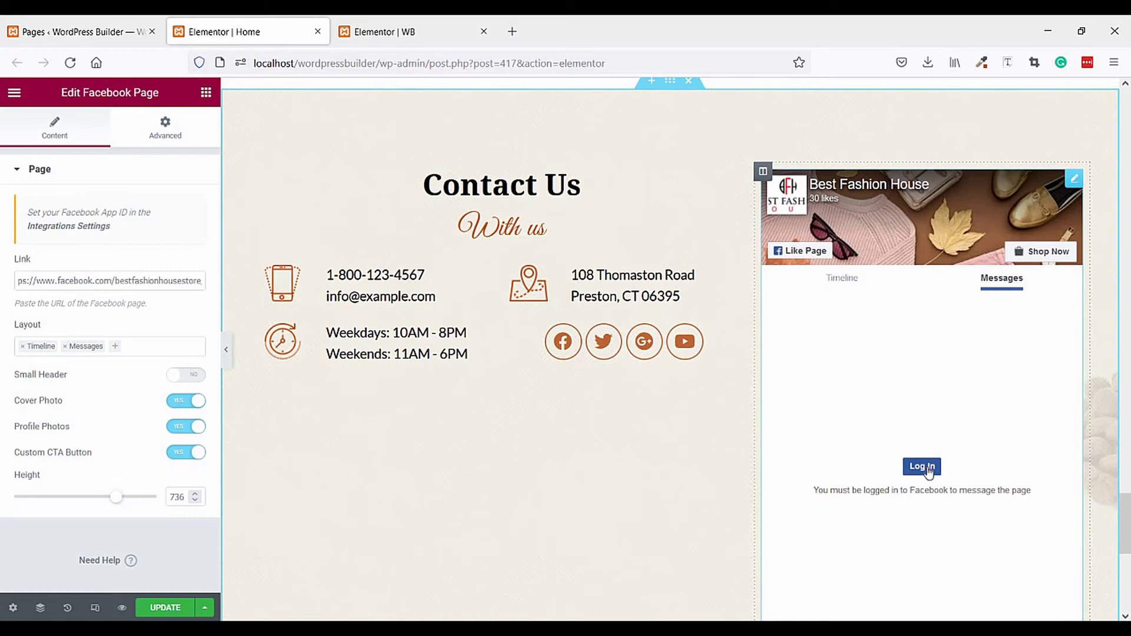
pyautogui.click(842, 278)
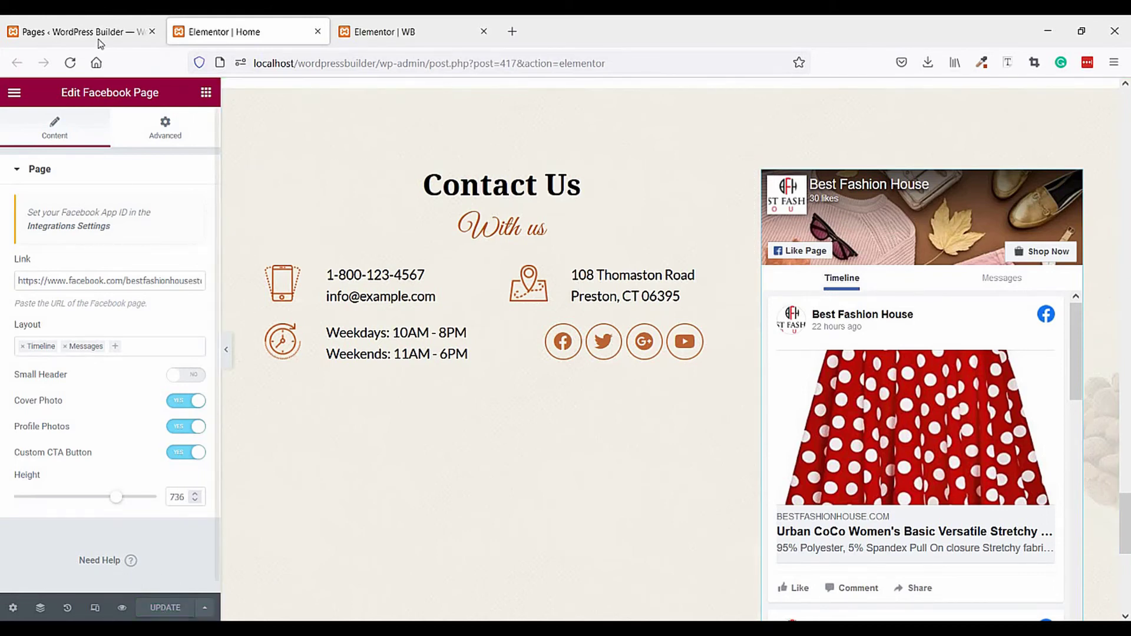
# Visit the live site and scroll to Contact Us showing the Facebook feed
pyautogui.click(77, 32)
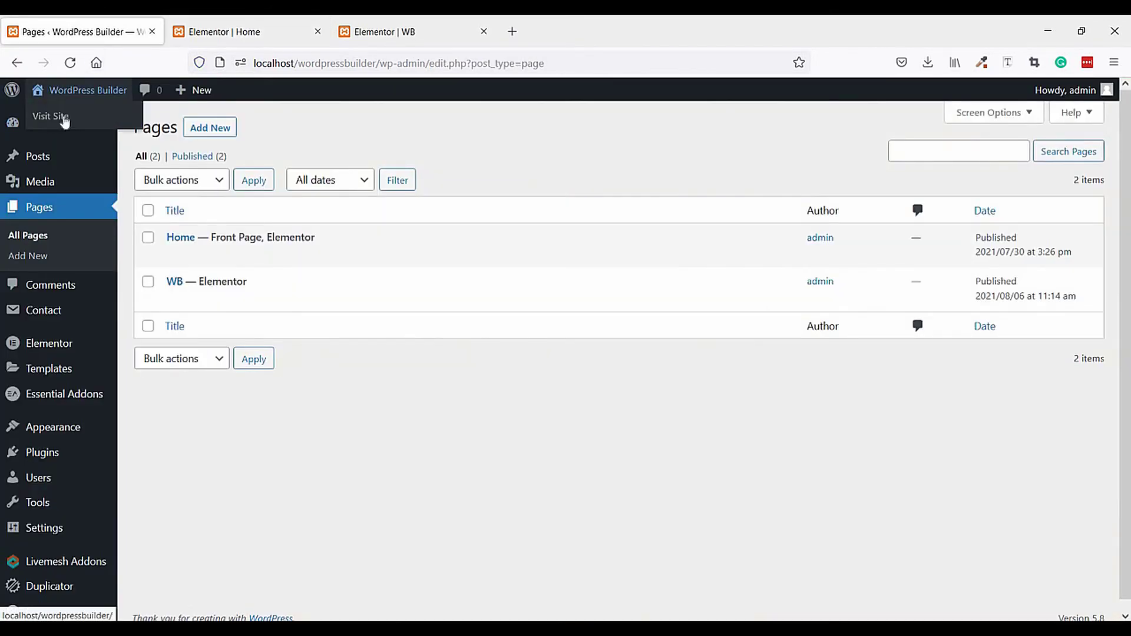
pyautogui.click(47, 116)
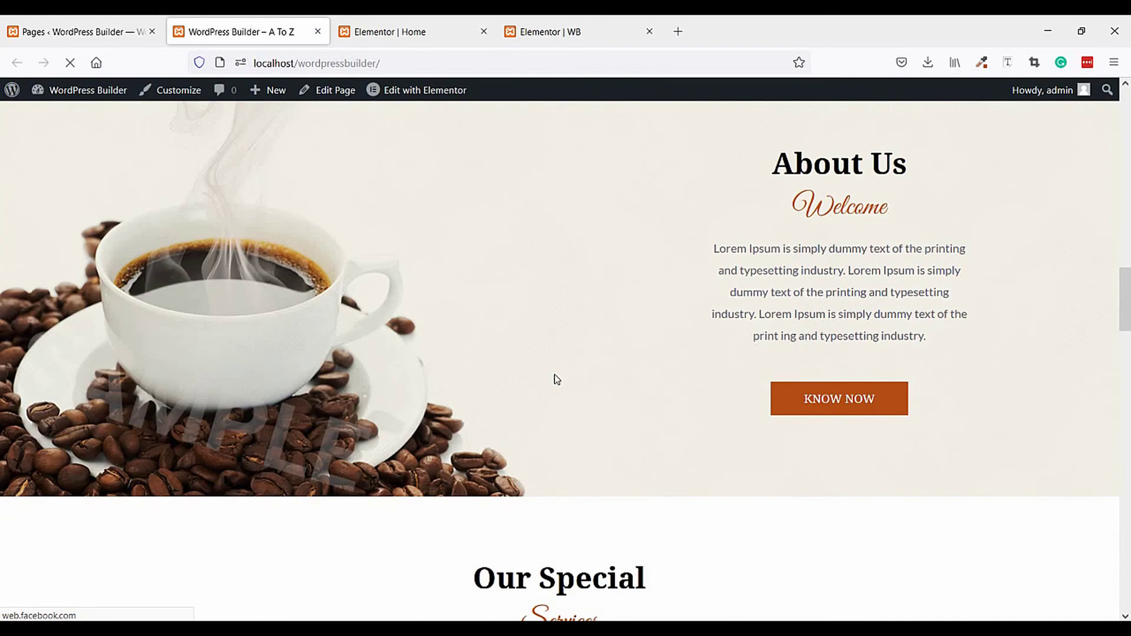
pyautogui.scroll(-3)
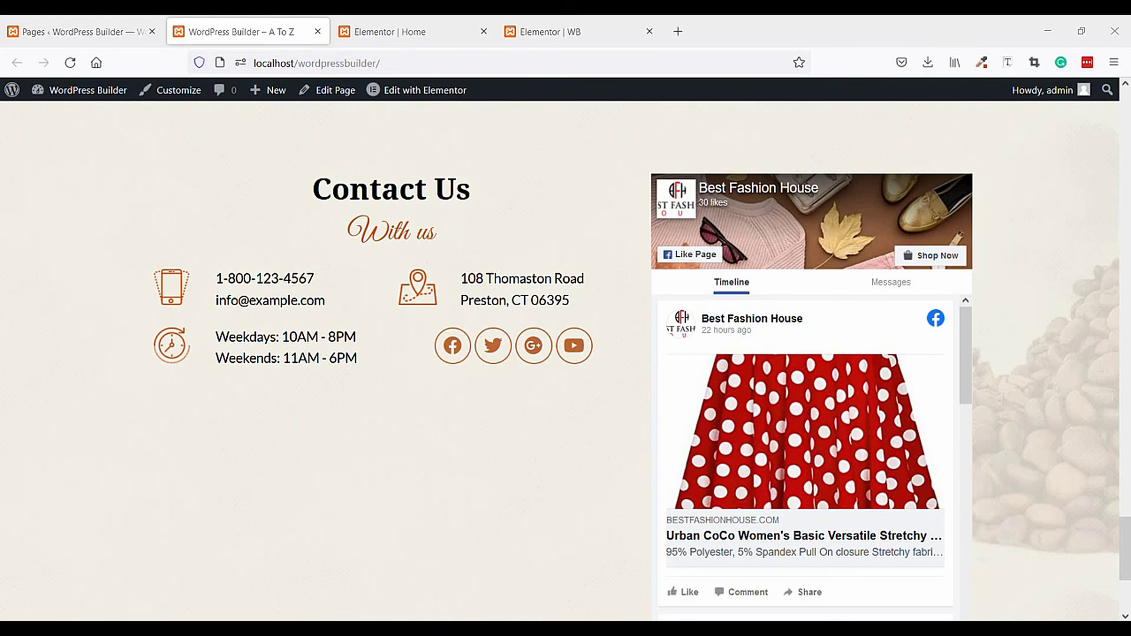
pyautogui.moveTo(989, 440)
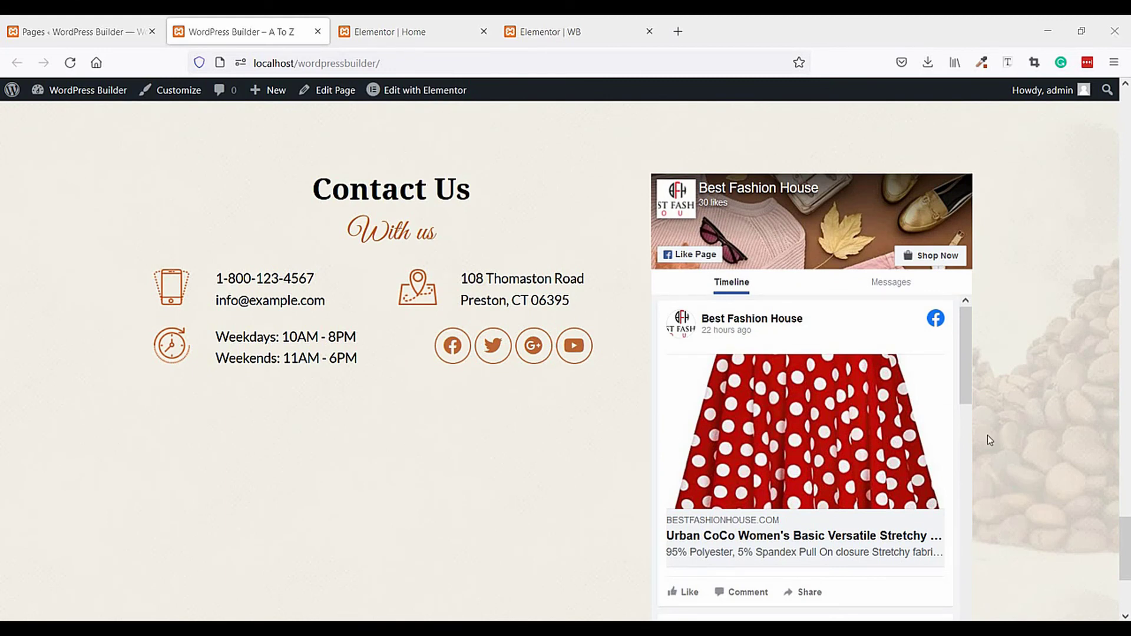